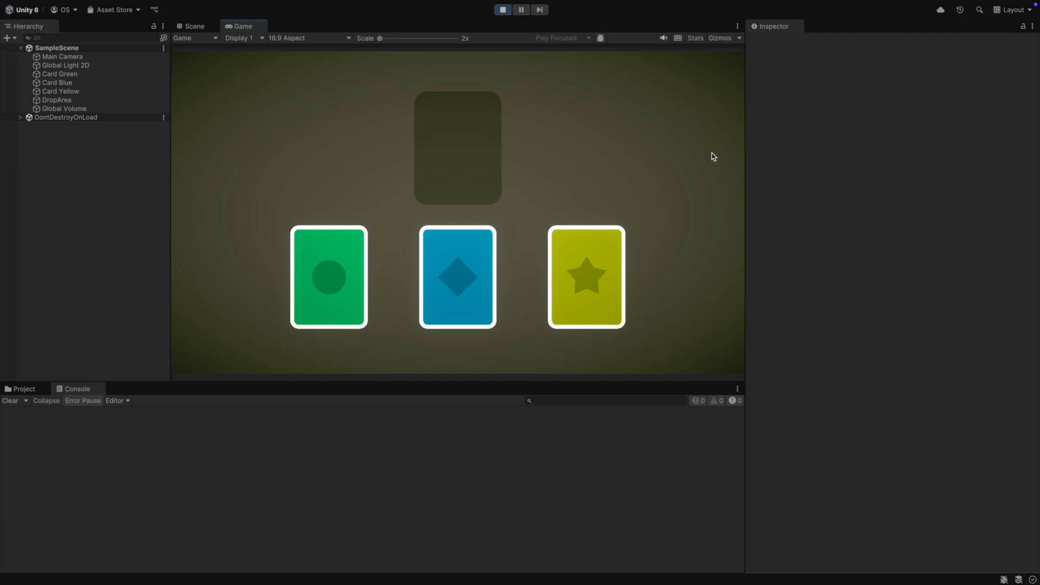
- Play the green and blue cards onto the drop area and watch their effects log
left_click(327, 280)
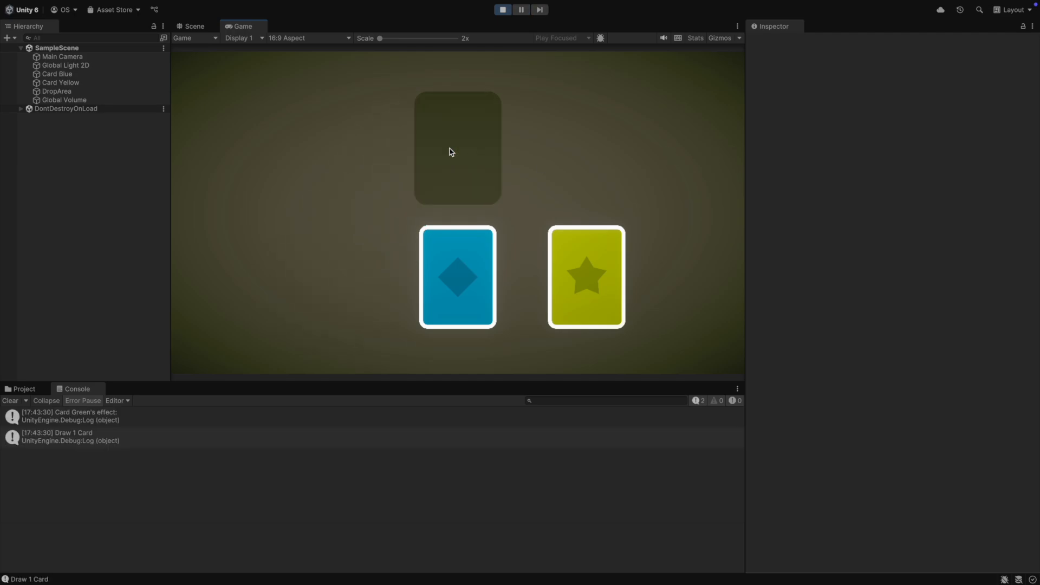
left_click_drag(457, 277, 440, 148)
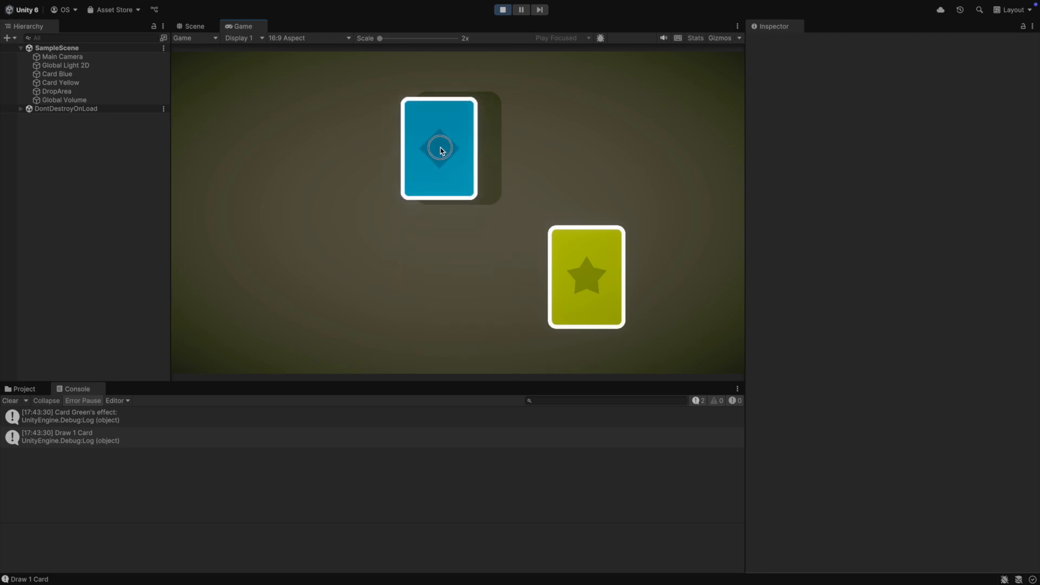
left_click(439, 149)
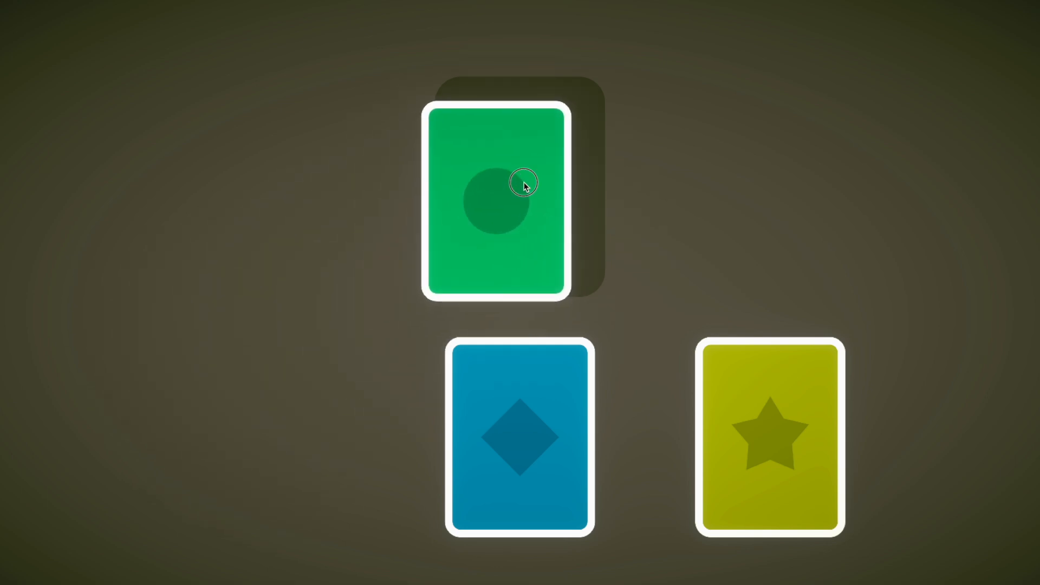
- Open Card.cs, whose PerformEffect calls Perform on each data effect
left_click(521, 184)
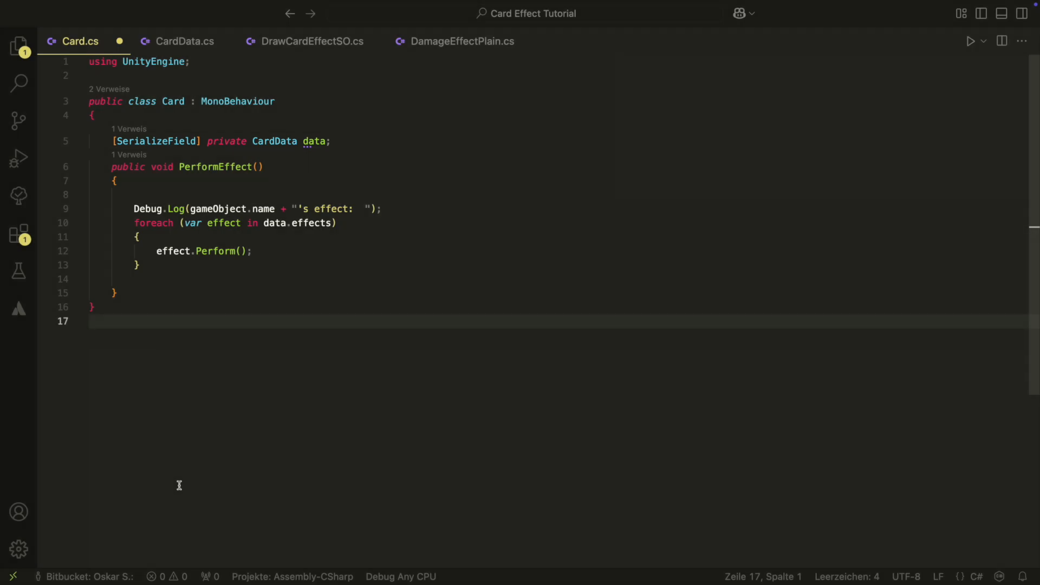
- View EffectSO.cs, the abstract ScriptableObject declaring the Perform method
left_click(186, 41)
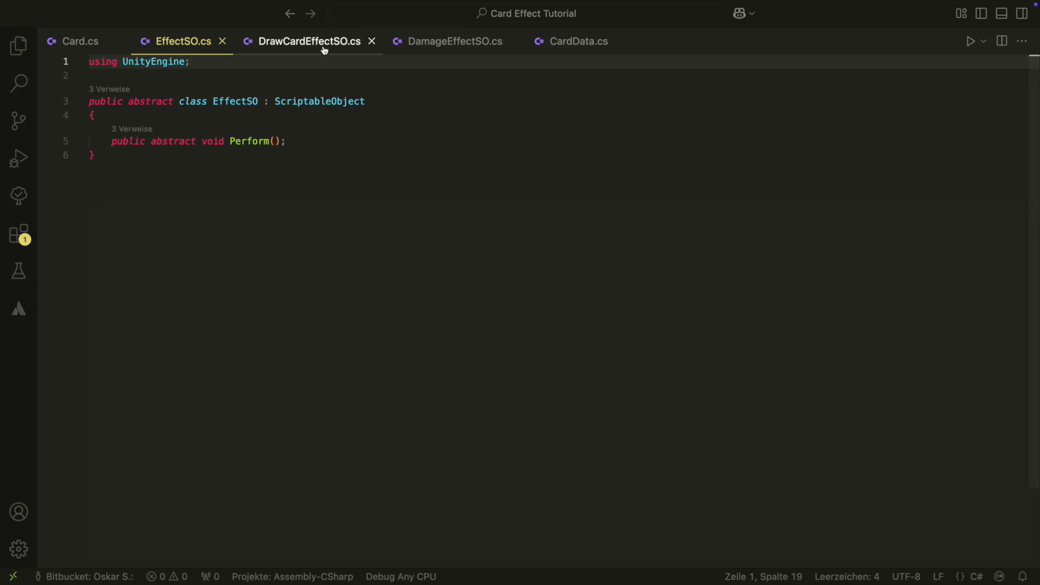
- Review the DrawCardEffectSO and DamageEffectSO scripts
left_click(308, 41)
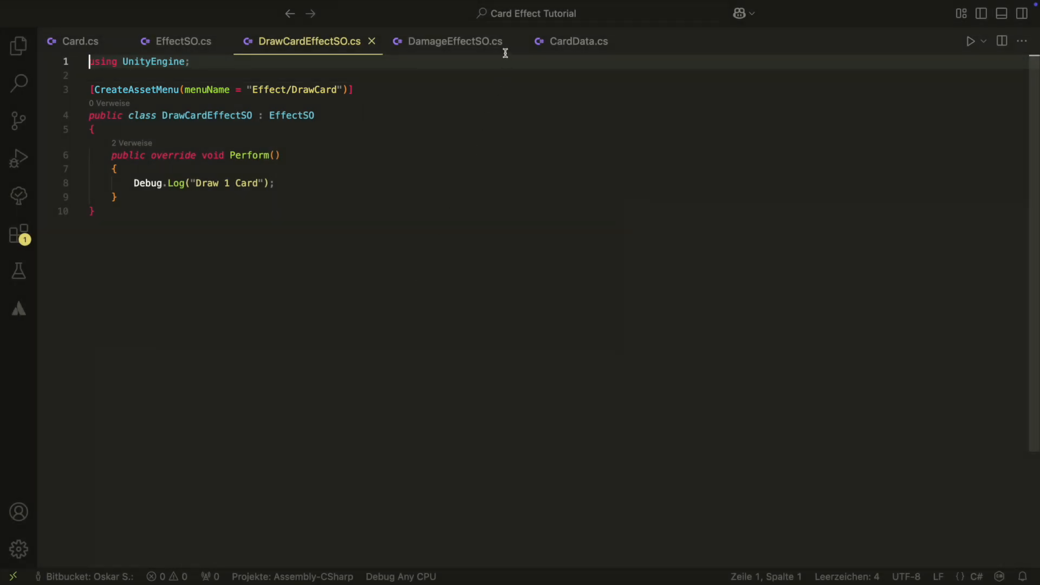
left_click(455, 41)
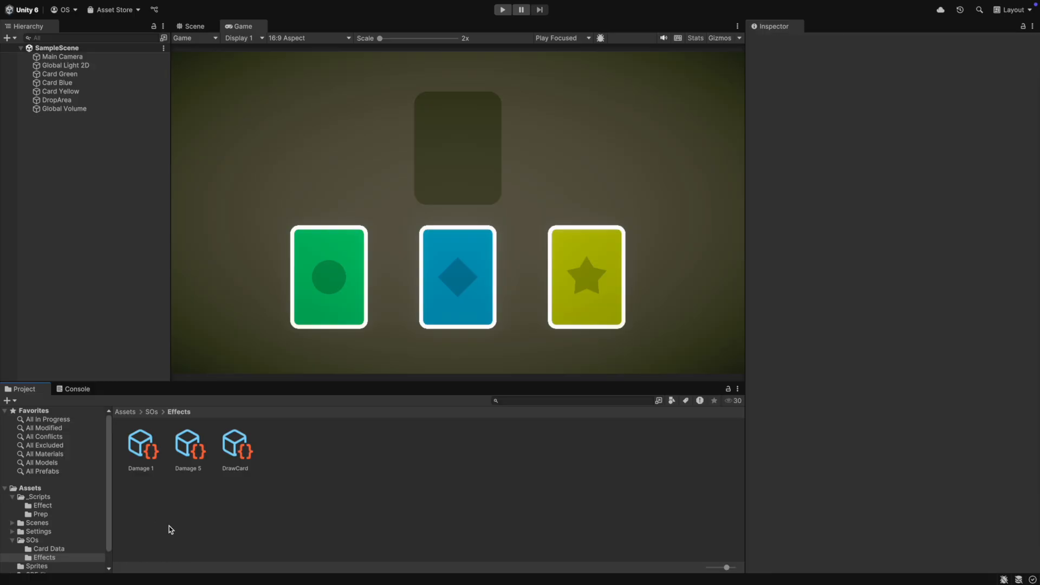
mouse_move(151, 487)
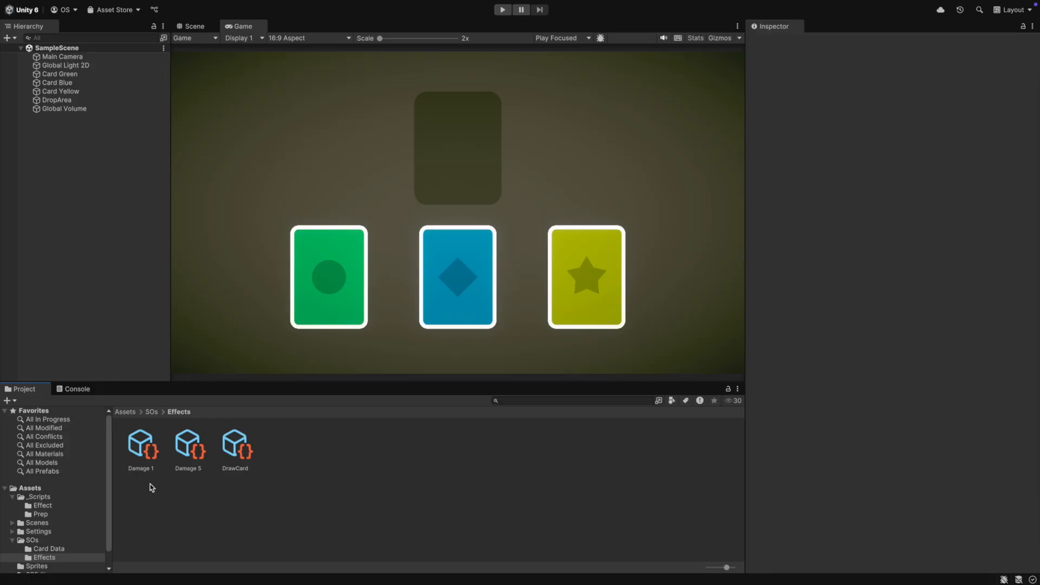
left_click(141, 447)
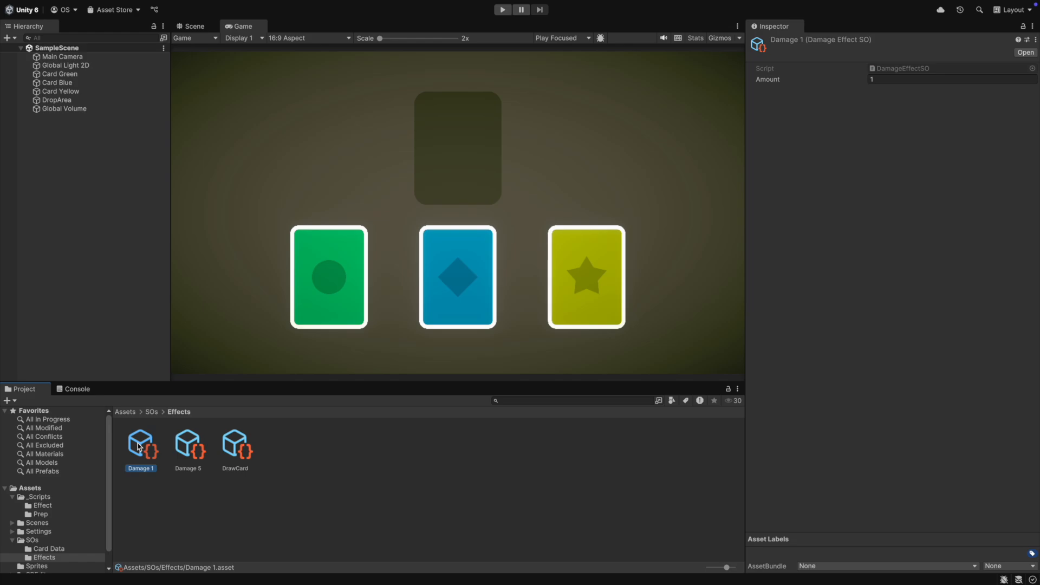
left_click(189, 447)
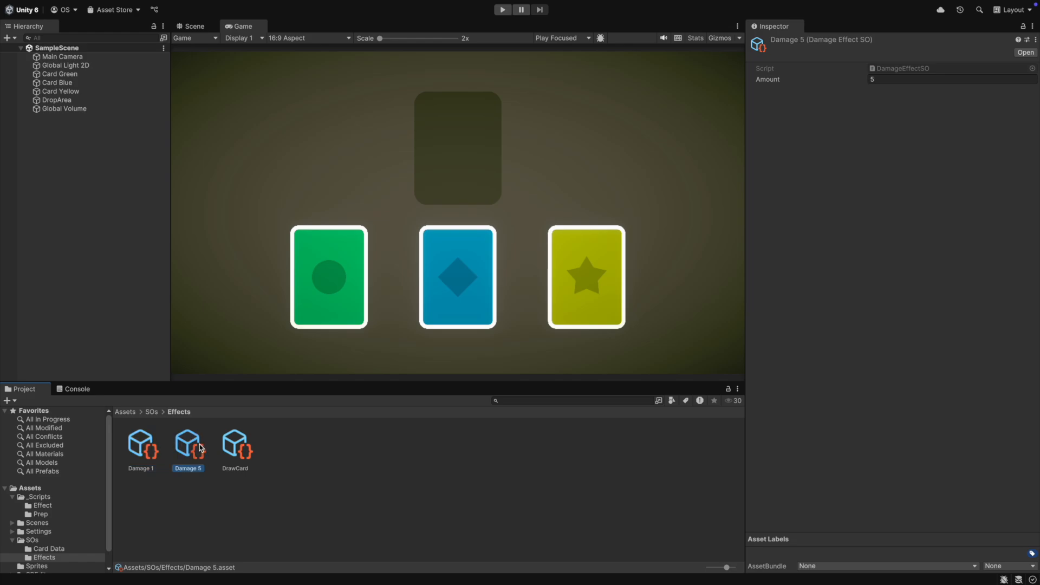
left_click(234, 447)
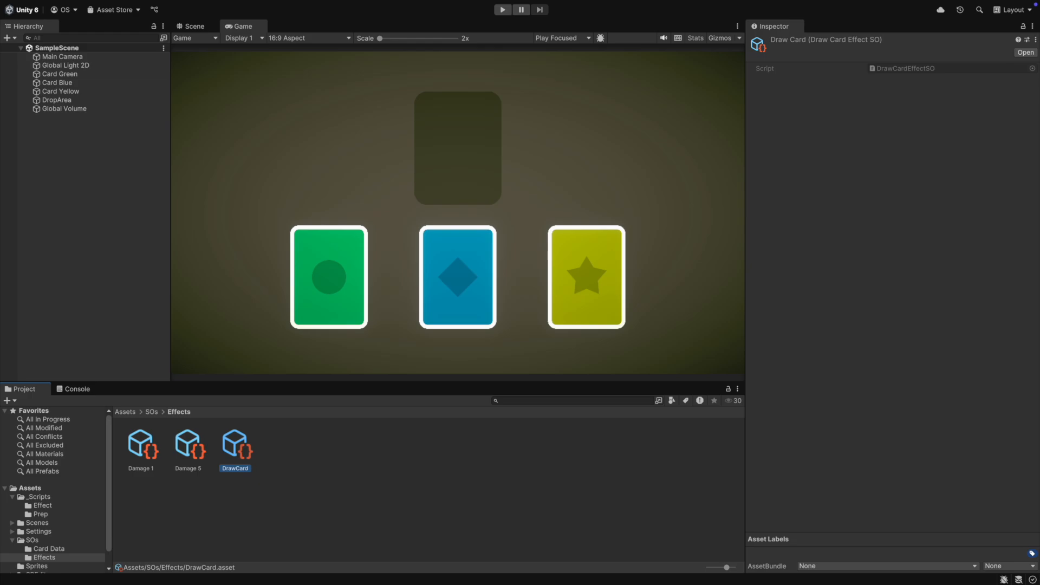
left_click(283, 462)
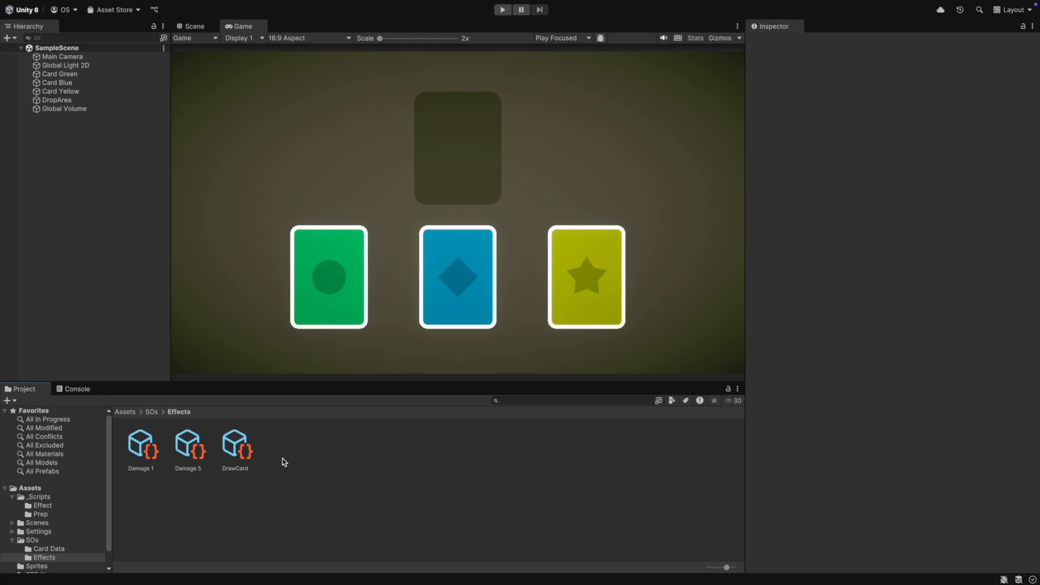
- Create a Damage effect asset named Damage 3 with Amount 3 in the Effects folder
right_click(284, 463)
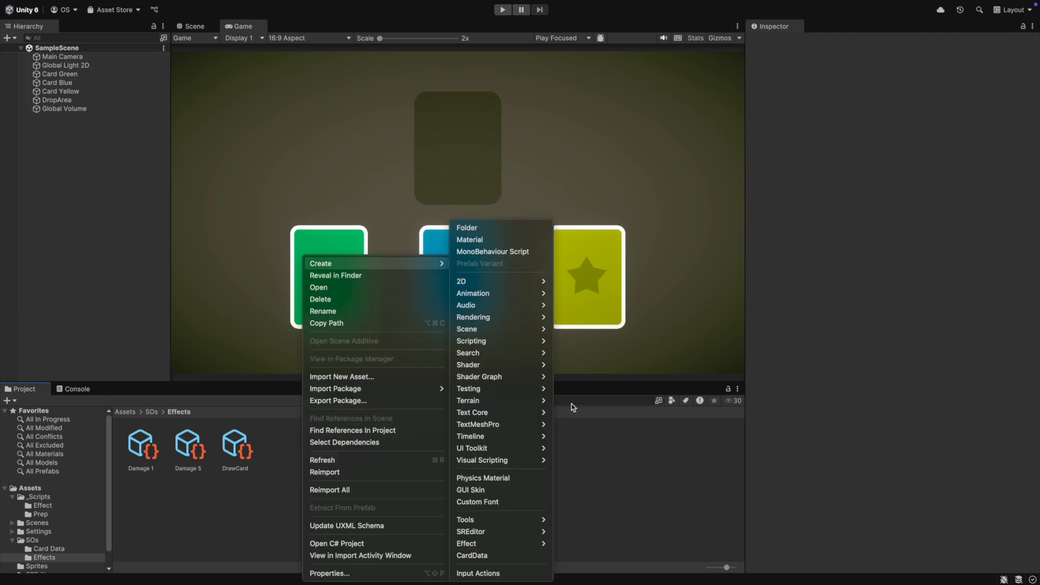
mouse_move(465, 544)
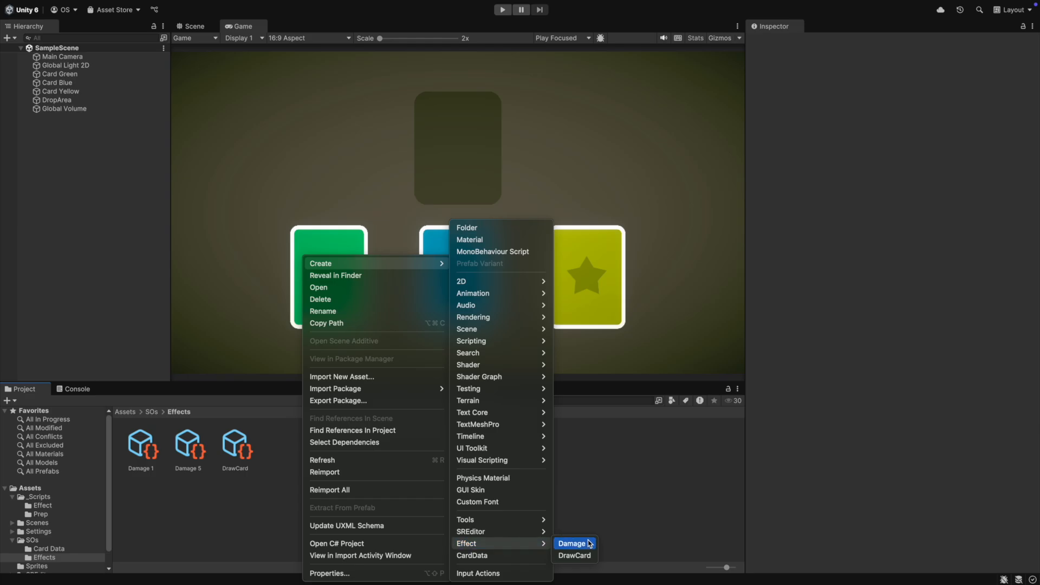
left_click(572, 544)
type("Damage 3")
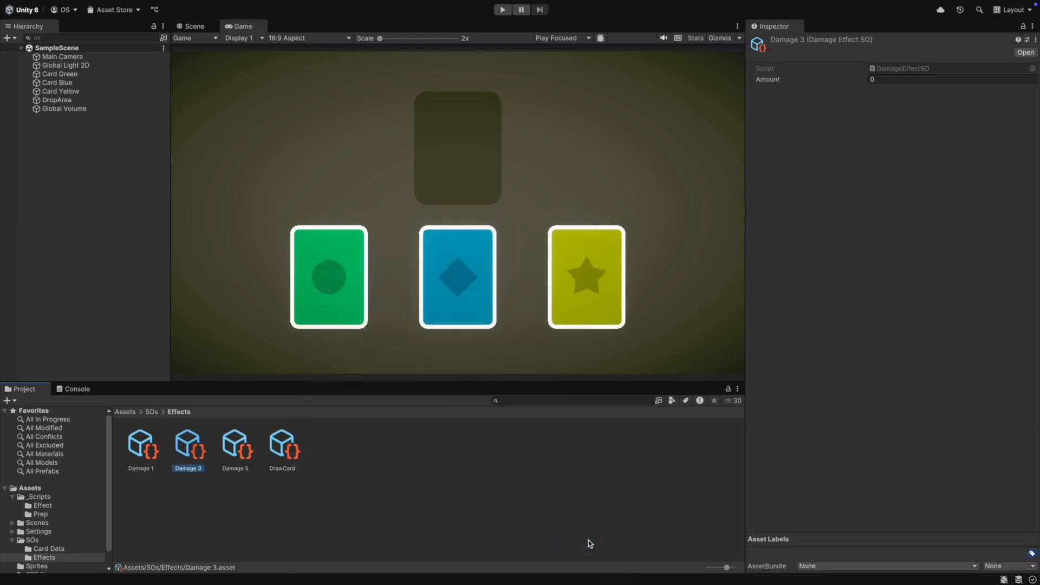
left_click(948, 79)
type("3")
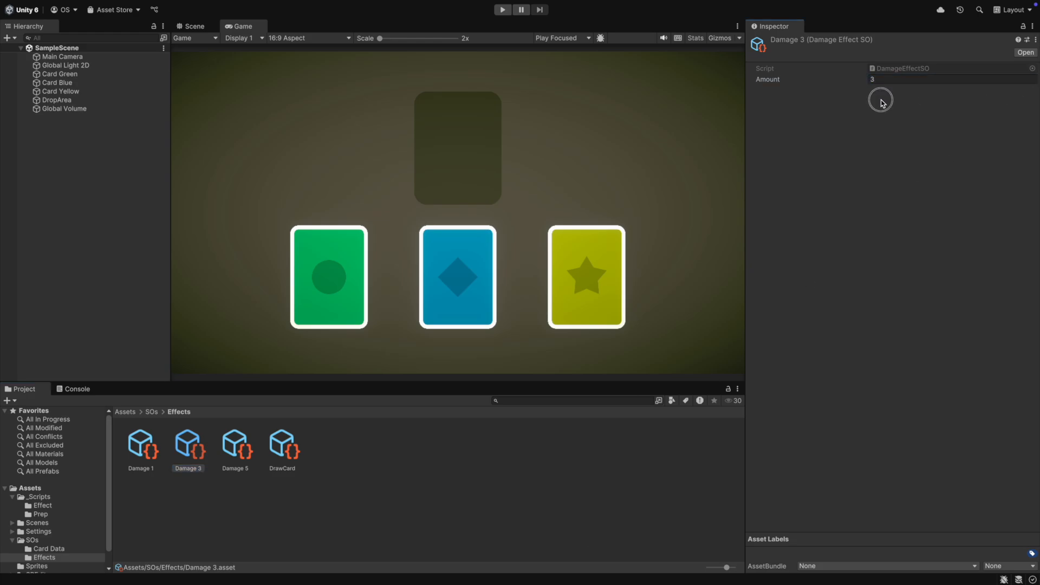
left_click(136, 498)
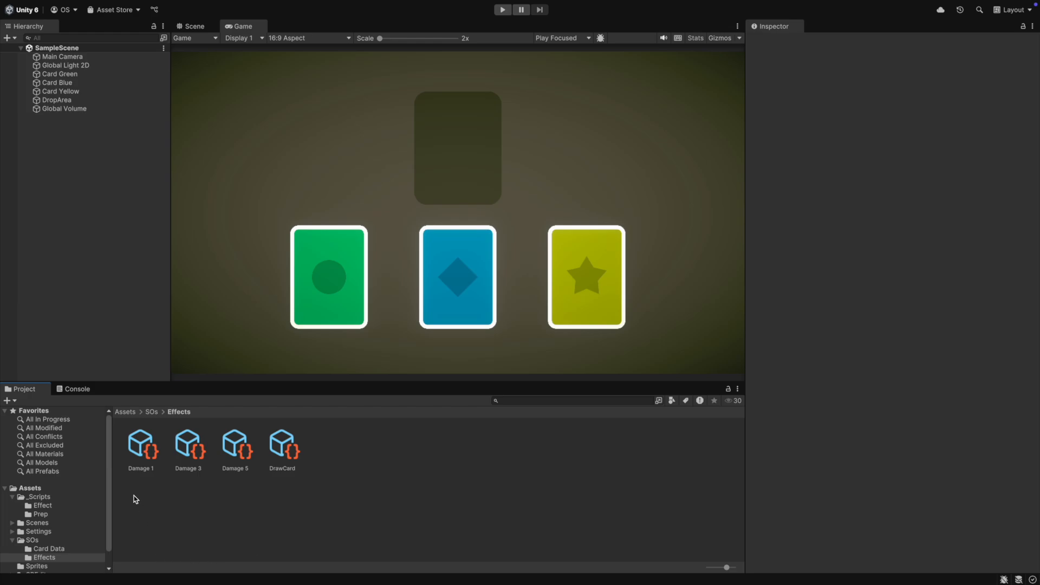
mouse_move(188, 443)
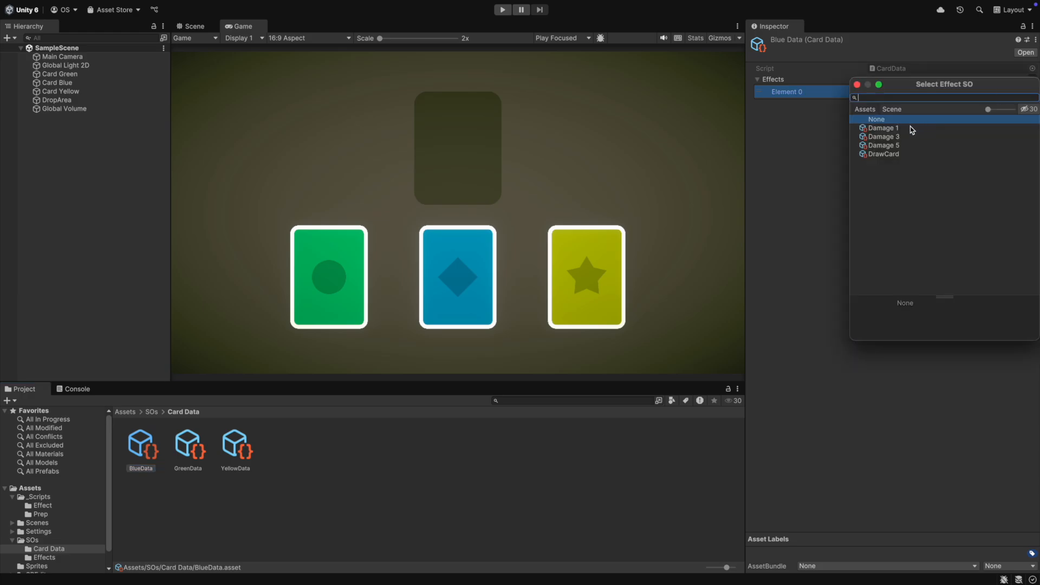
- Give GreenData the Damage 1 and DrawCard effects and YellowData the DrawCard effect
left_click(189, 446)
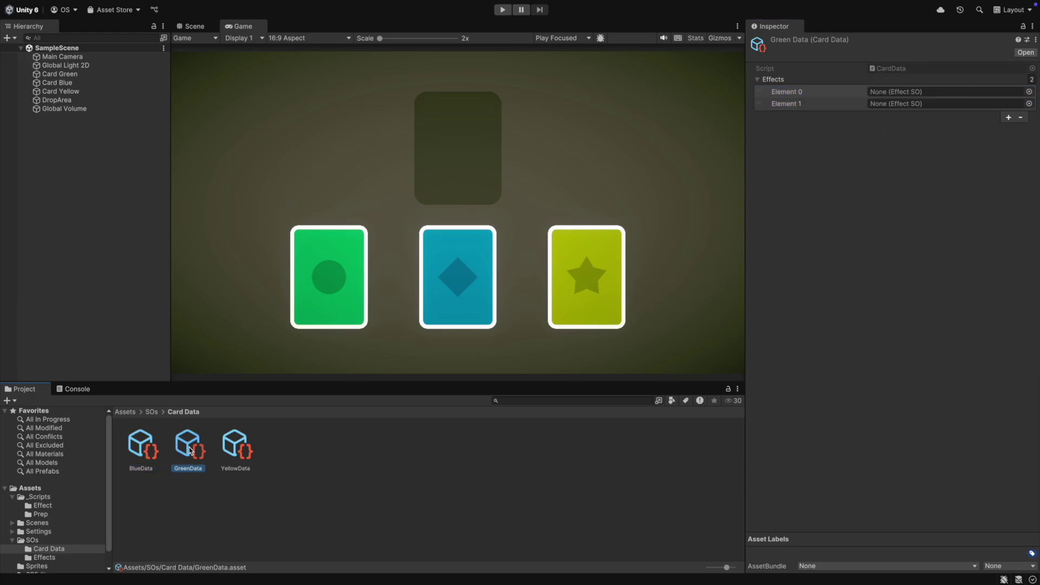
left_click(949, 91)
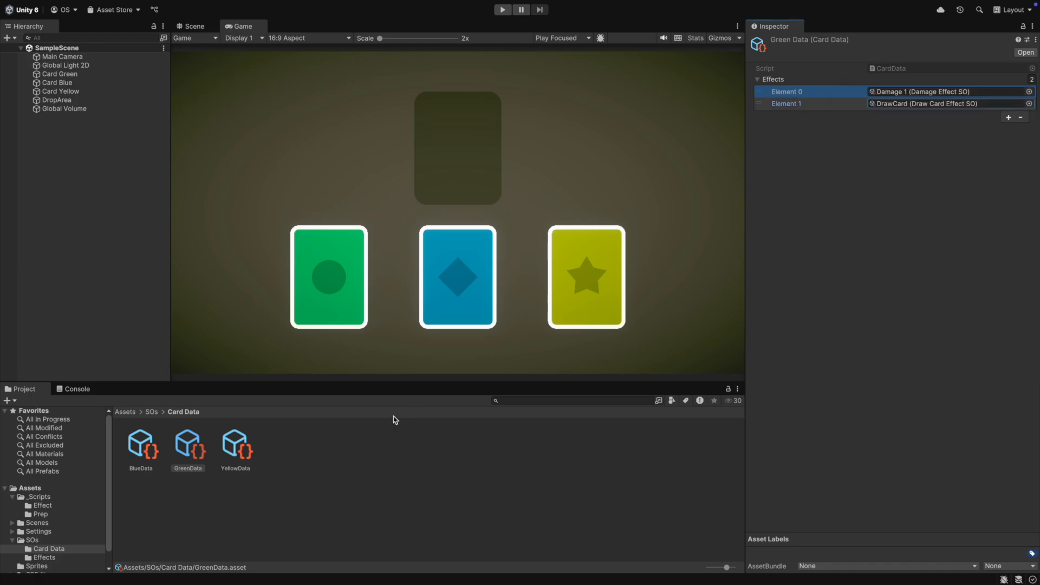
left_click(235, 444)
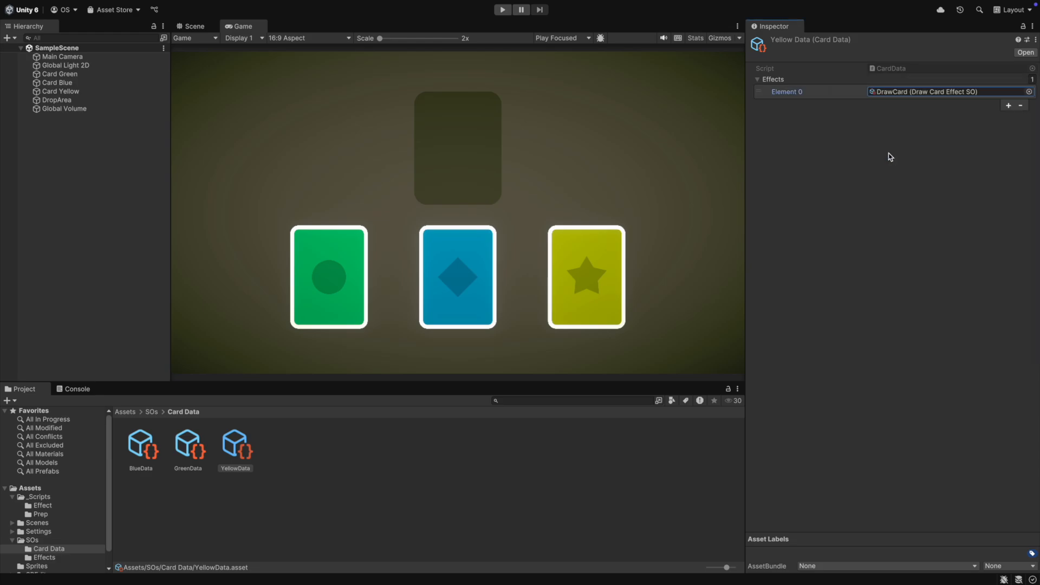
- Run the game and play the green and blue cards, logging damage and draw effects
left_click(502, 9)
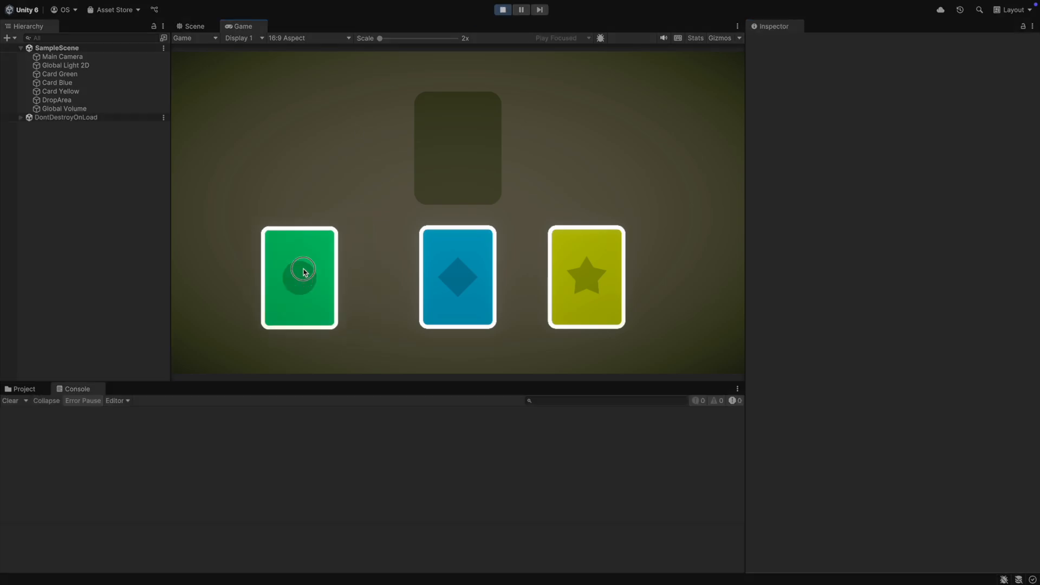
left_click(301, 270)
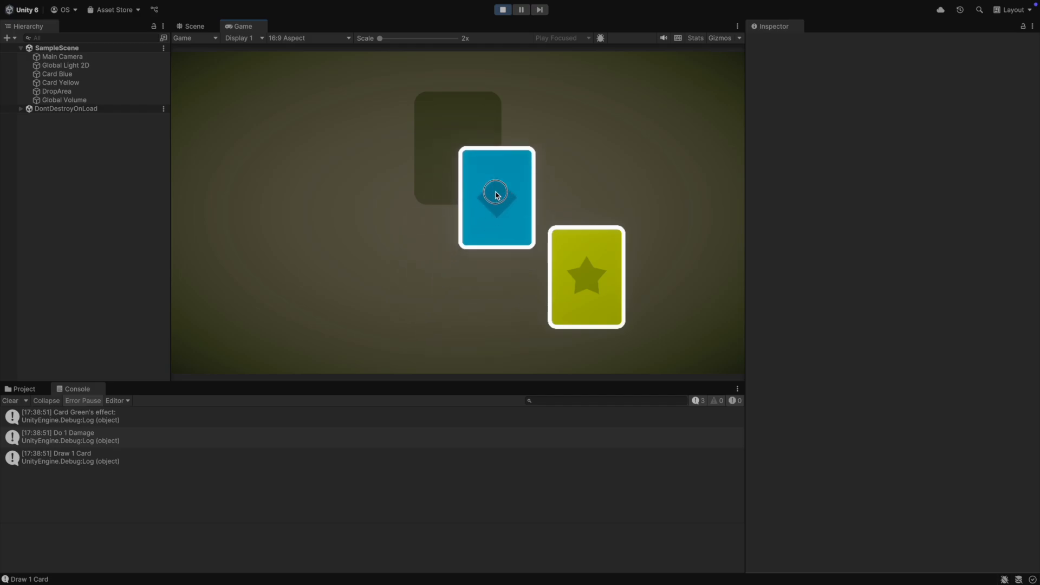
left_click(496, 195)
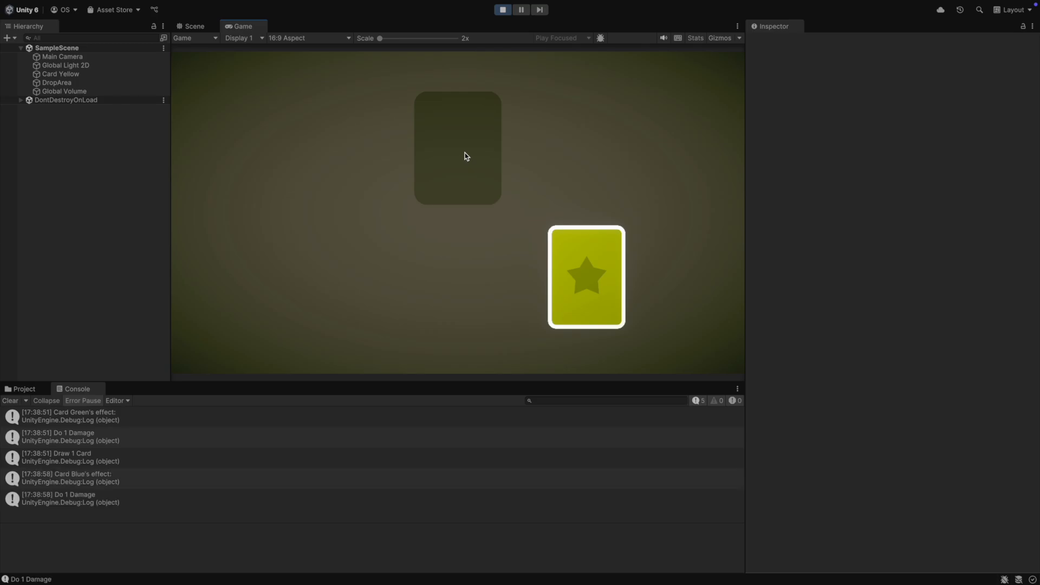
left_click_drag(585, 276, 454, 141)
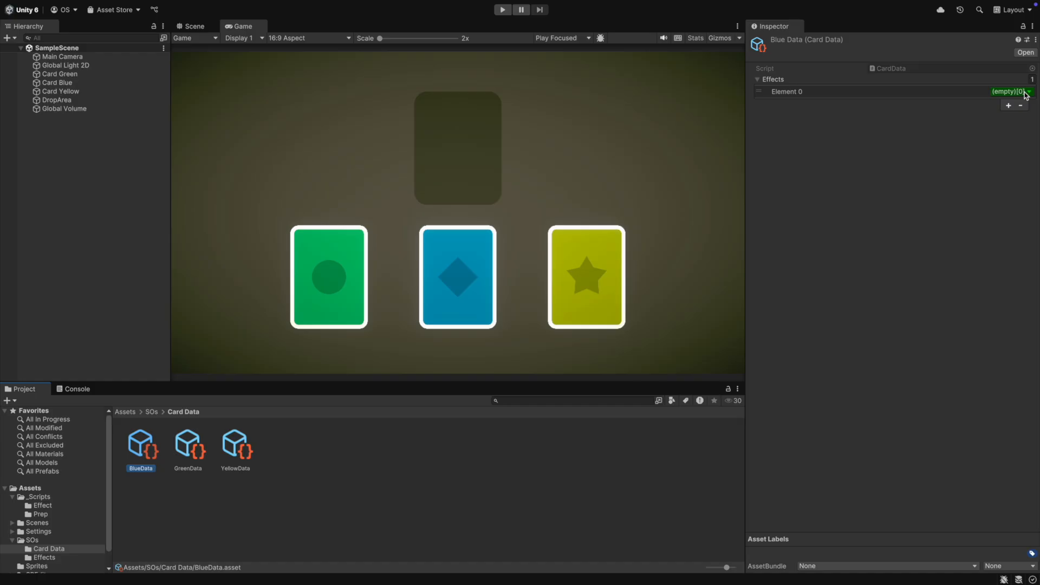
- Give BlueData an inline DamageEffectPlain with Amount 5 plus a DrawCardEffectPlain
left_click(1032, 91)
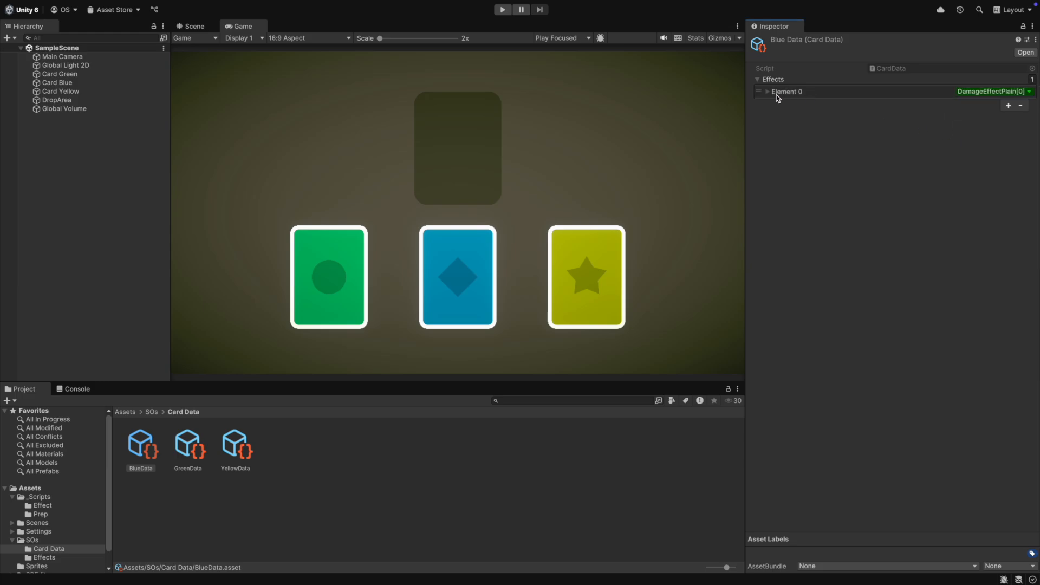
left_click(767, 91)
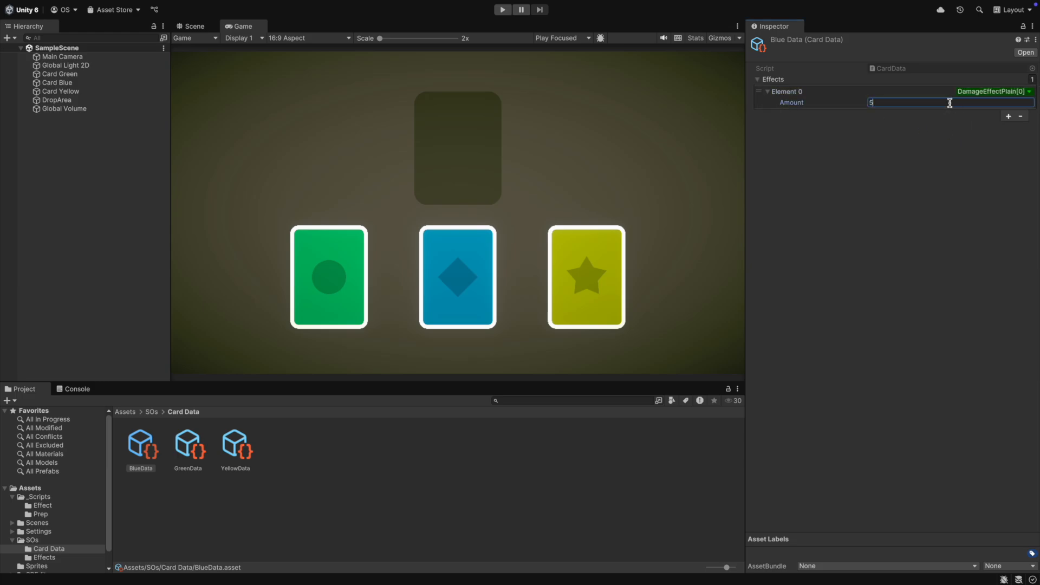
left_click(1007, 115)
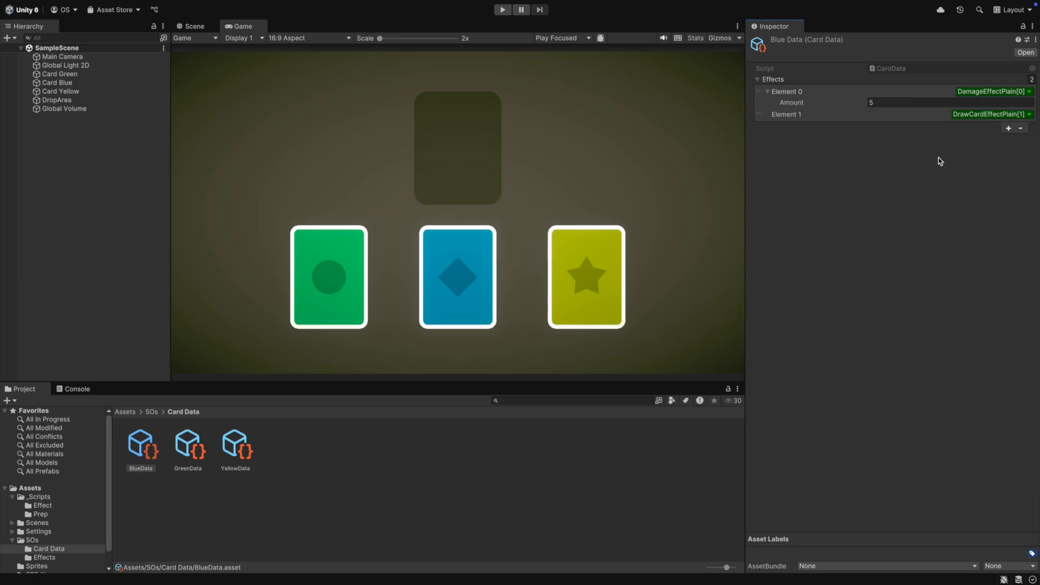
- Give GreenData a DrawCardEffectPlain and YellowData a DamageEffectPlain
left_click(188, 447)
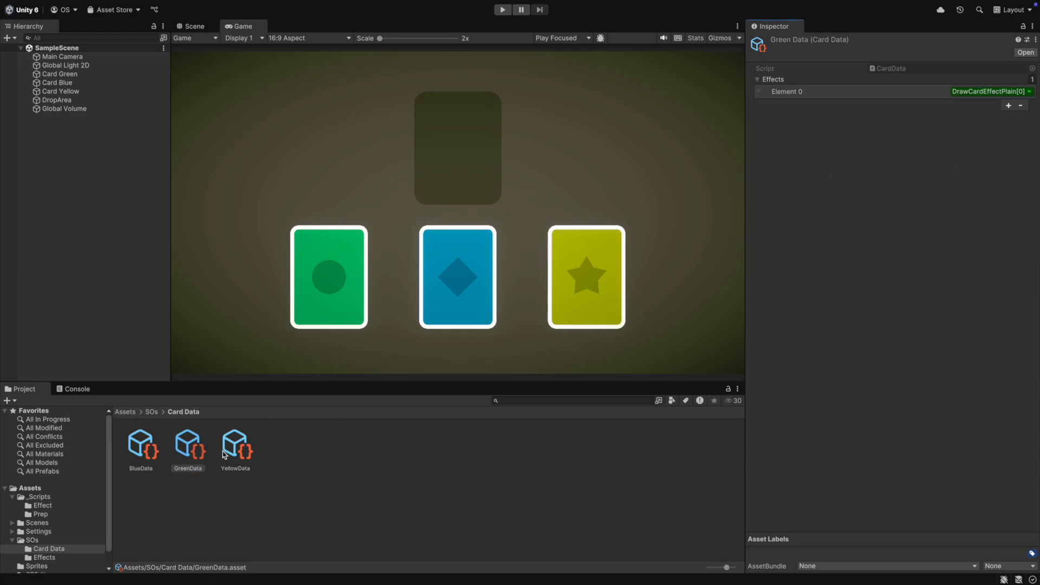
left_click(235, 445)
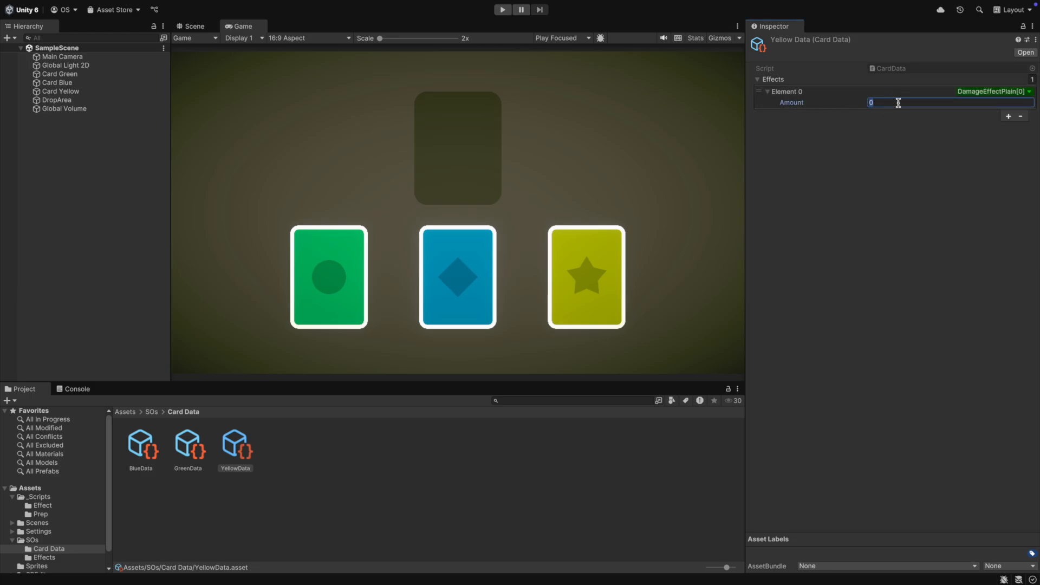
left_click(503, 10)
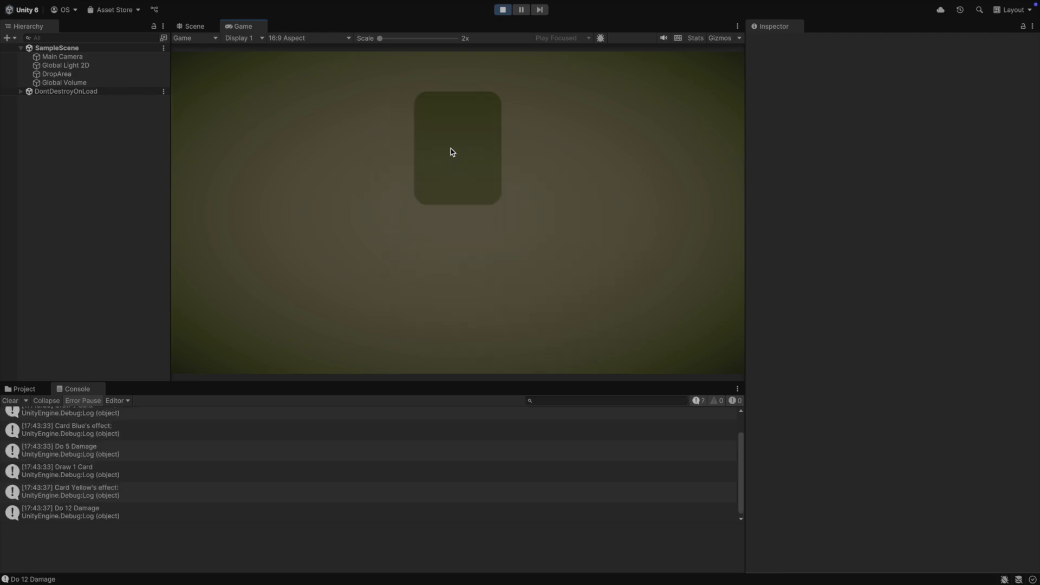
- Run the game and play every card, logging Blue's 5 damage and draw and Yellow's 12 damage
left_click(501, 10)
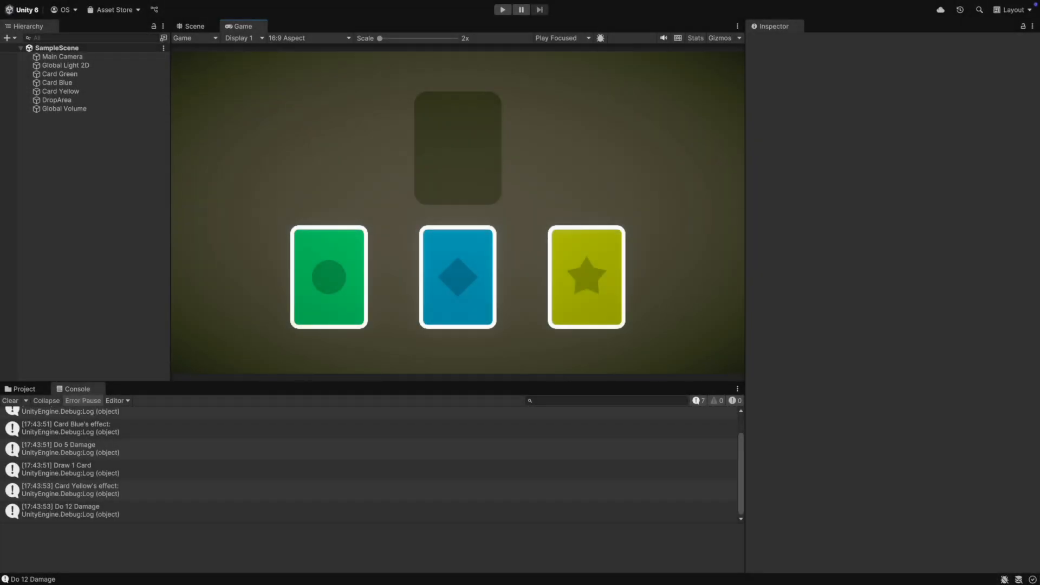